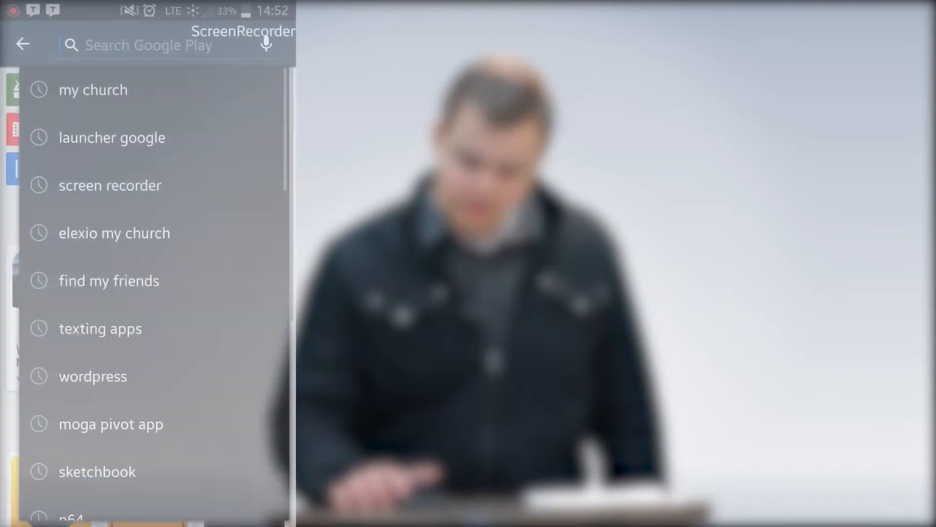
# Rerun the recent 'my church' query from the Play Store search suggestions.
pyautogui.click(166, 45)
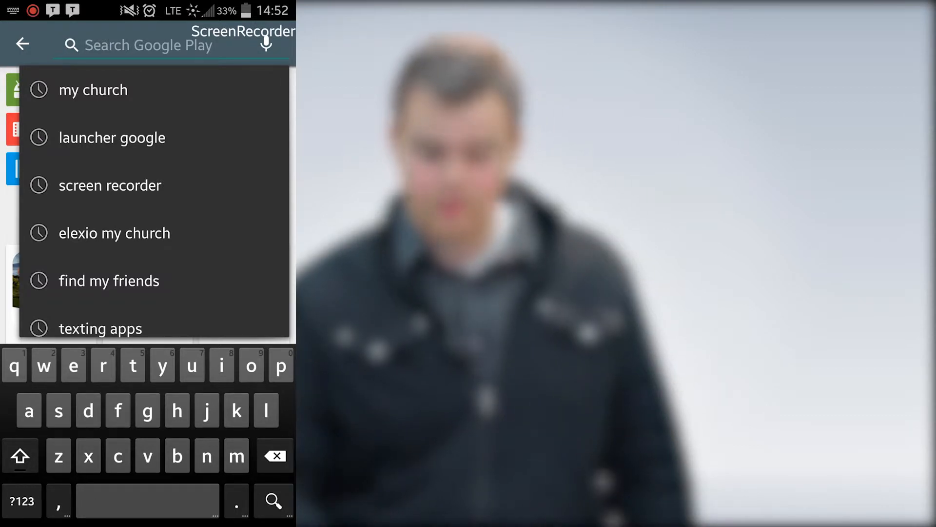
pyautogui.click(93, 90)
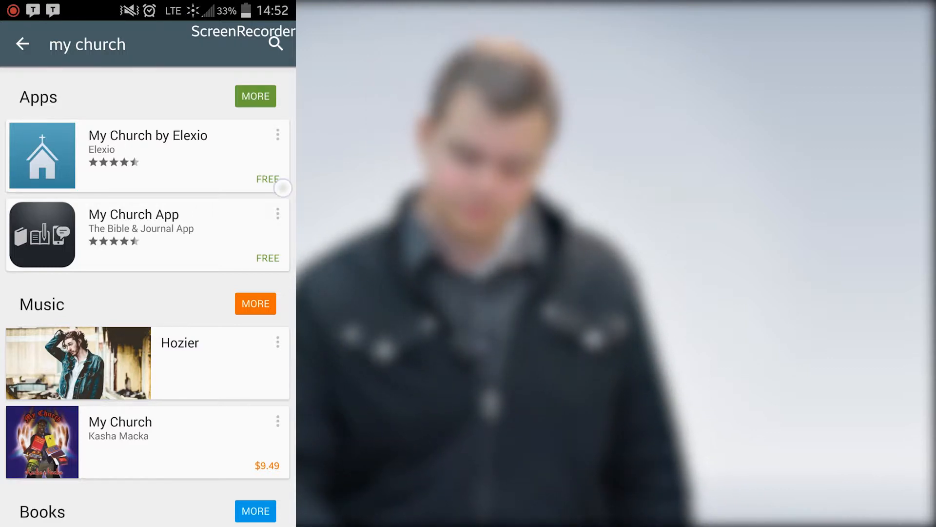
# Install My Church by Elexio from its store listing.
pyautogui.click(147, 155)
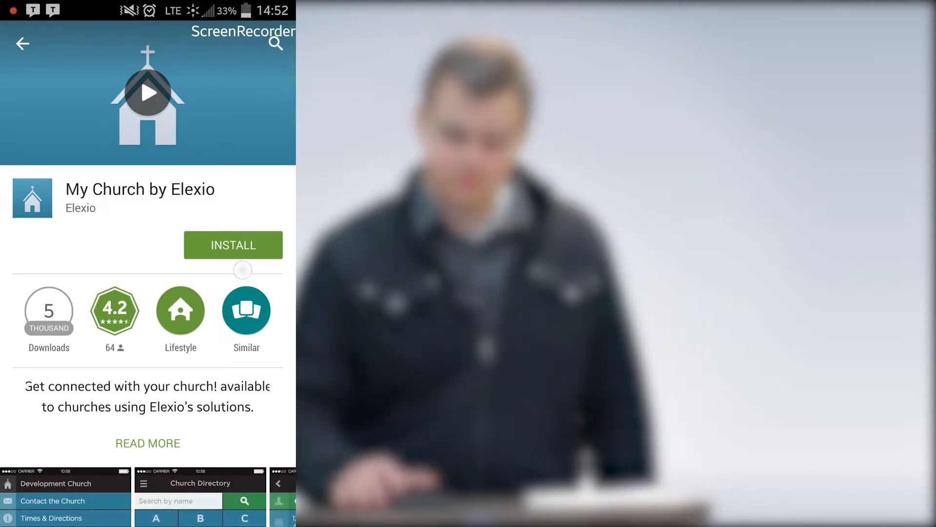
pyautogui.click(233, 245)
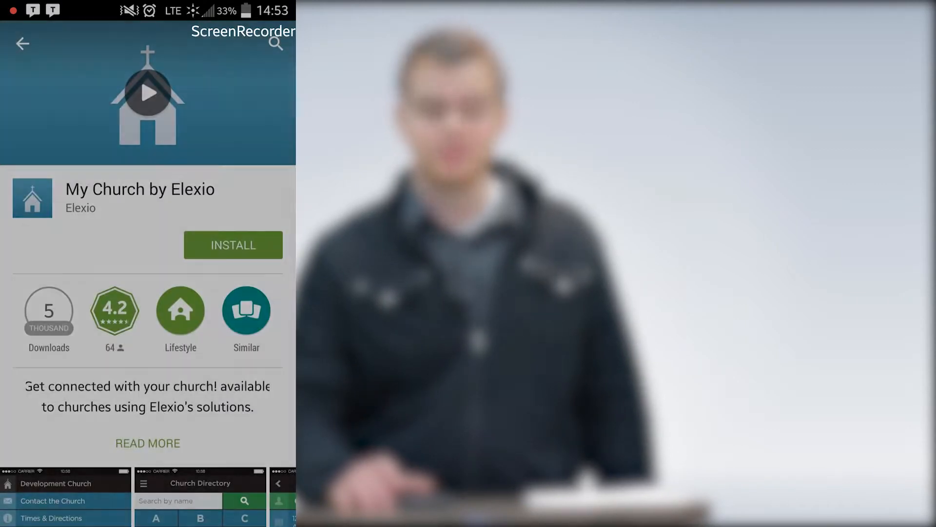
pyautogui.click(233, 245)
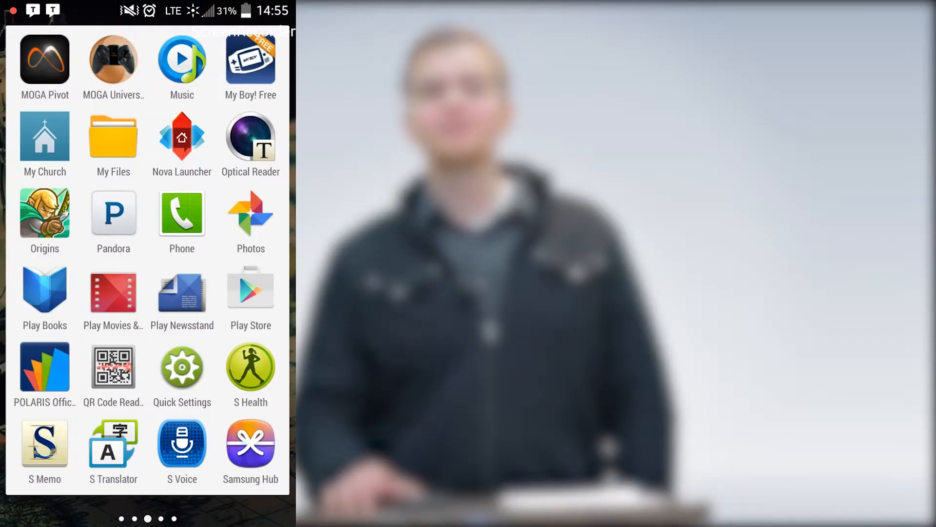
# Launch My Church and begin the church website URL with 'w' on Select Church.
pyautogui.click(44, 135)
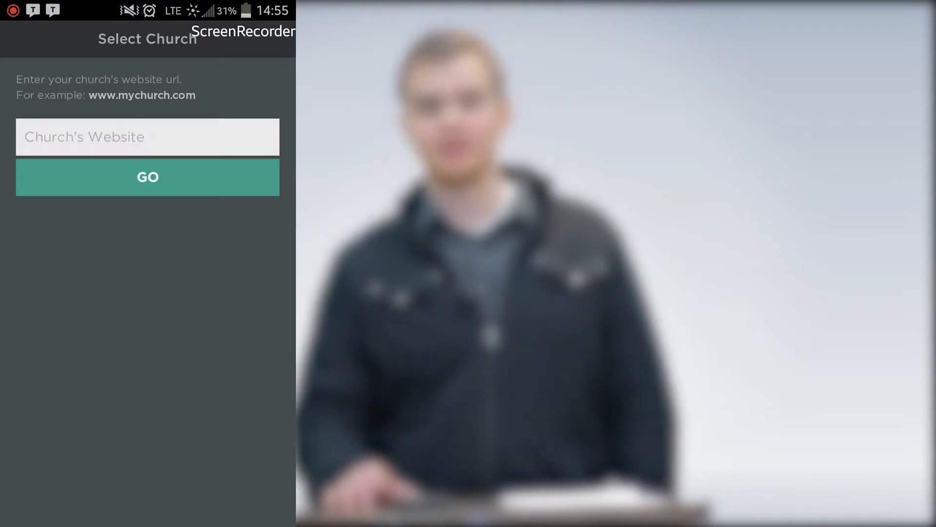
pyautogui.write('w')
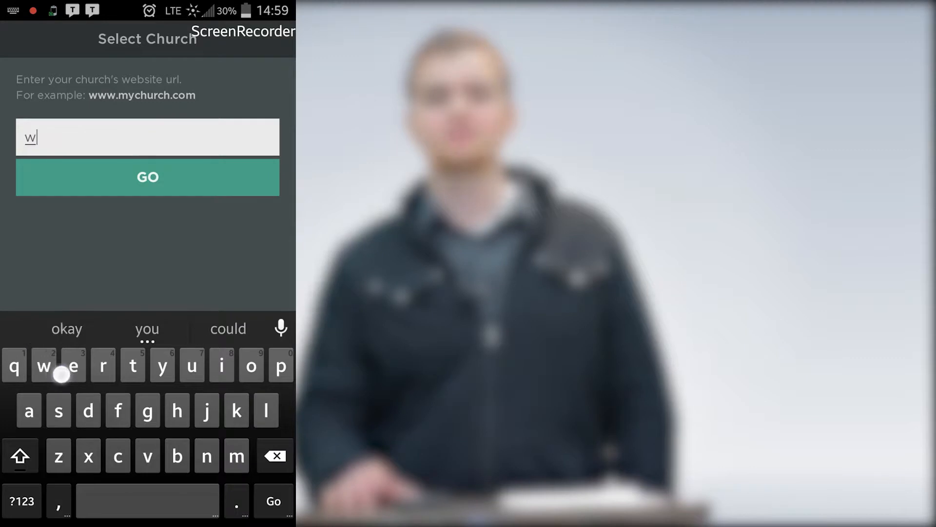